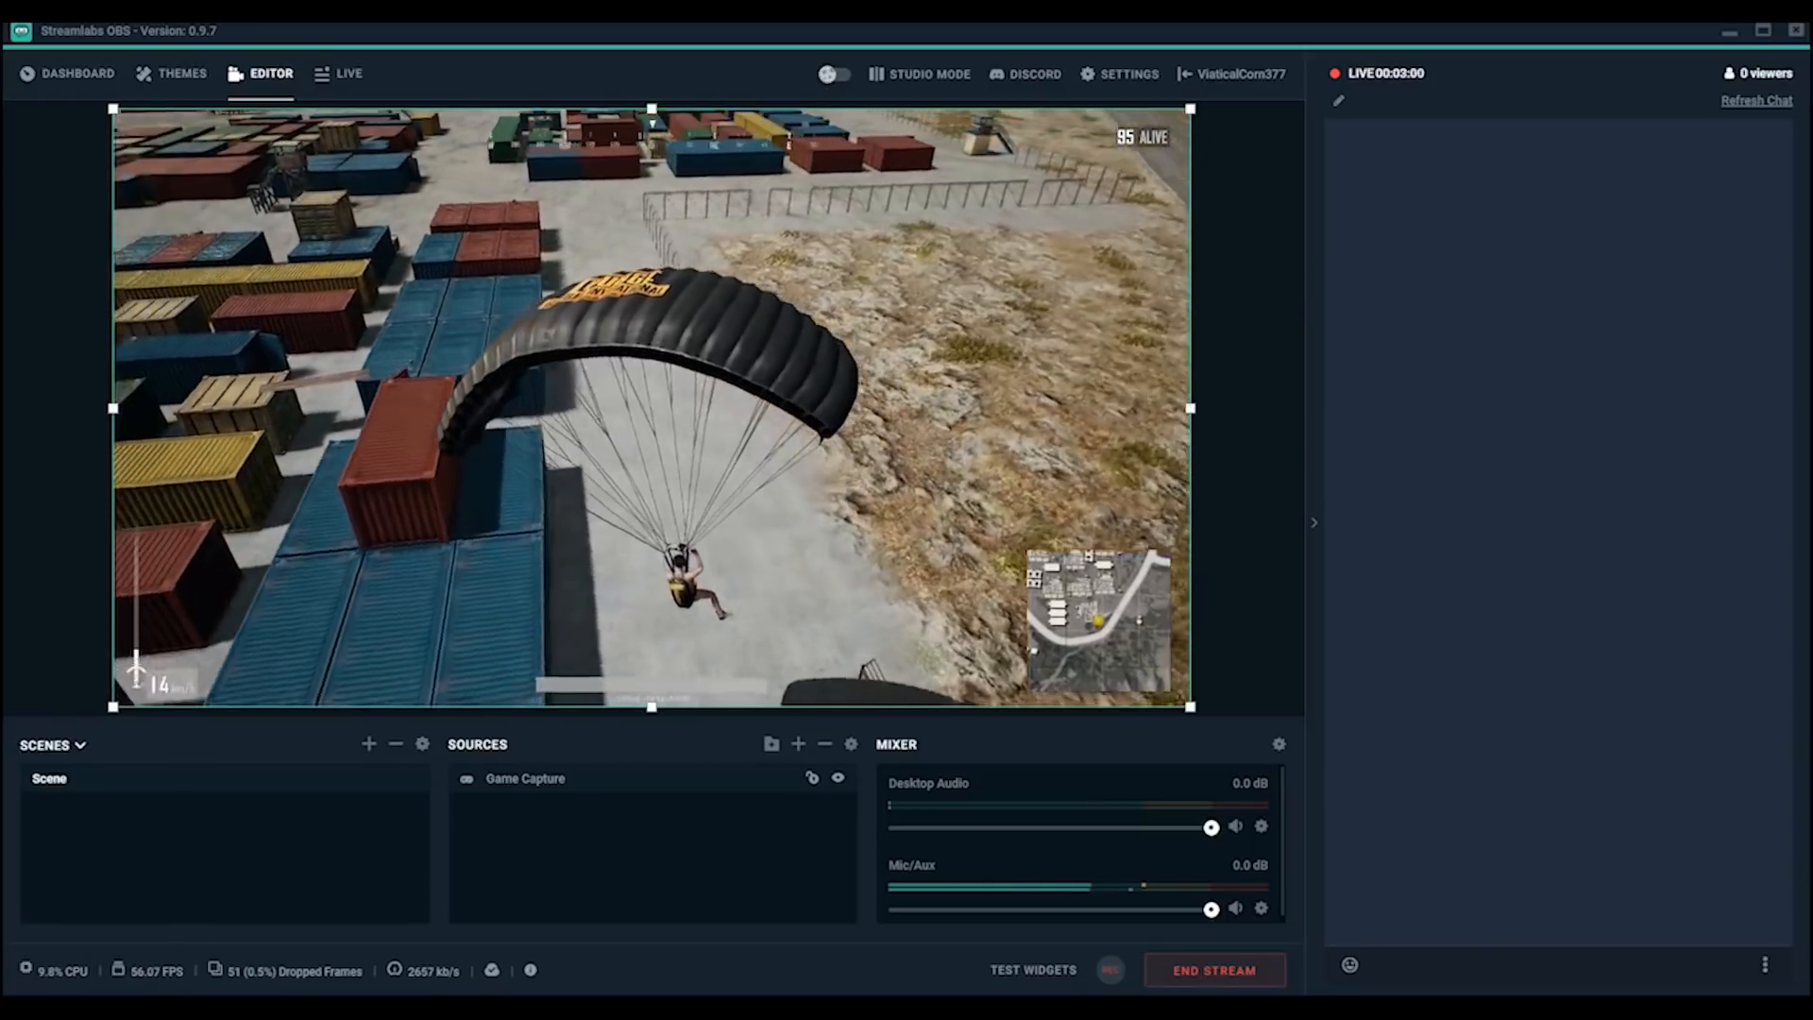
Scroll the Steam library down to reach Overwatch and its video options
click(350, 76)
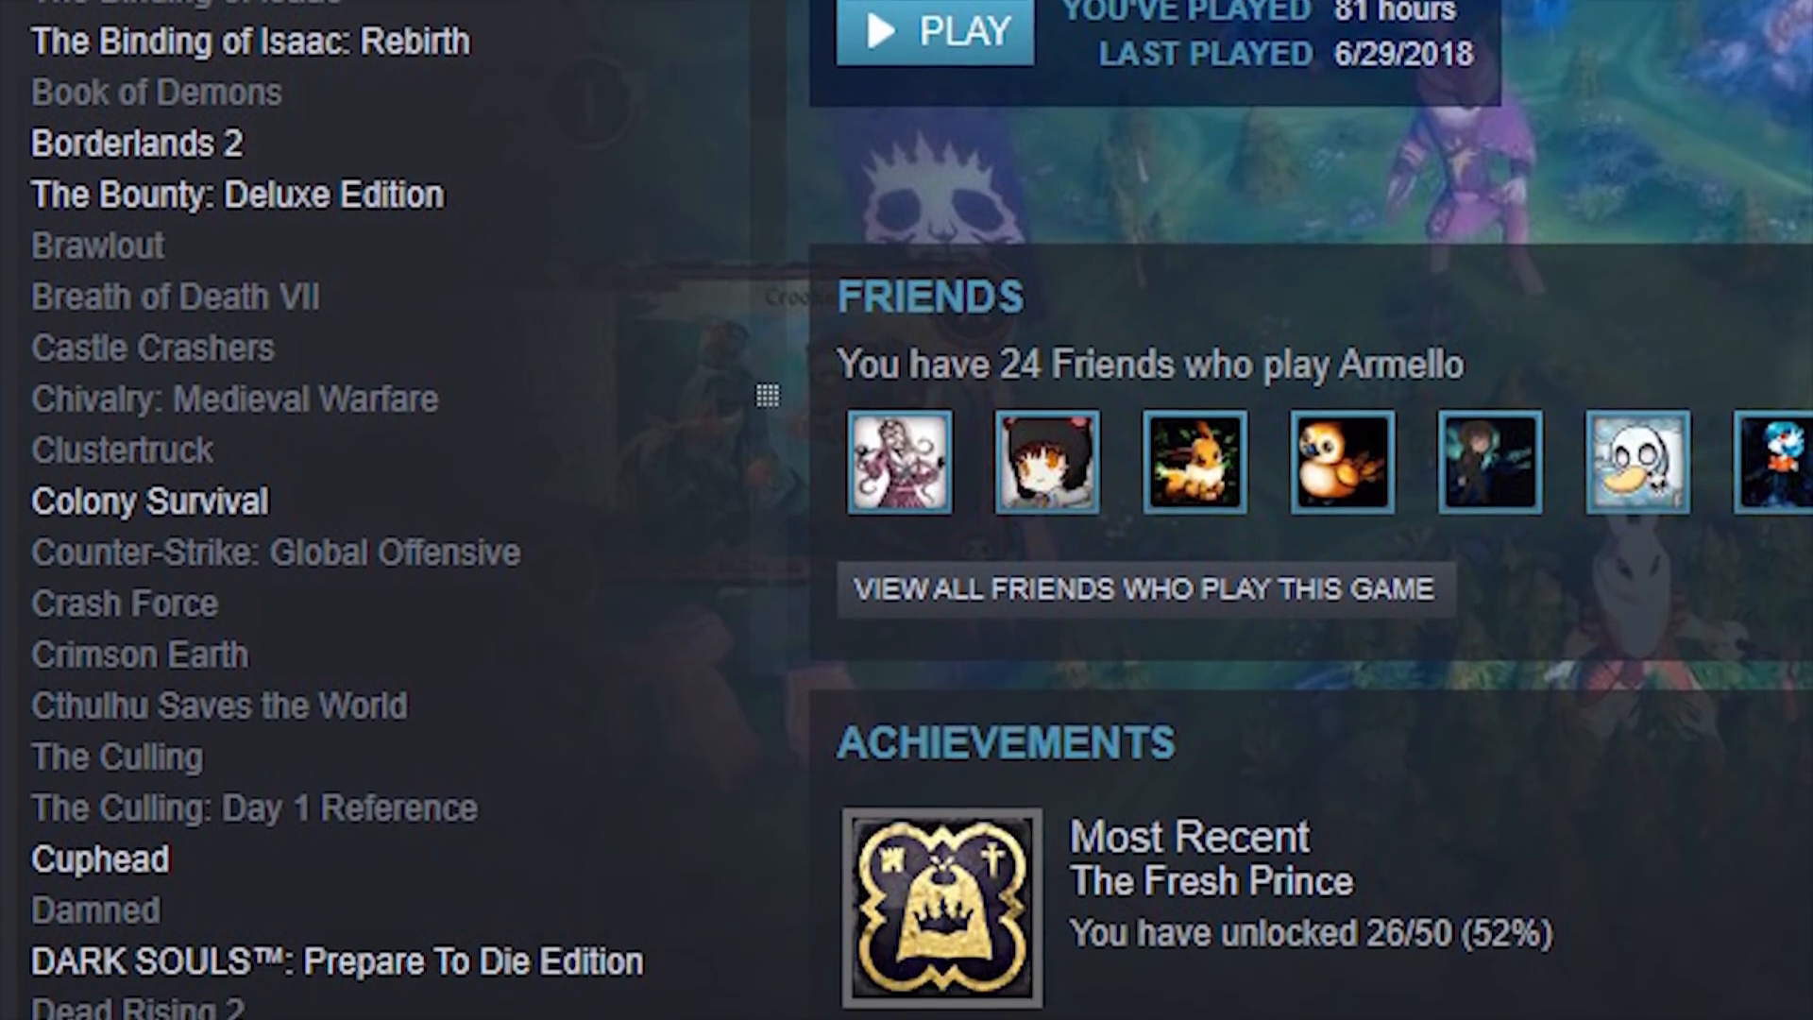
scroll(down, 3)
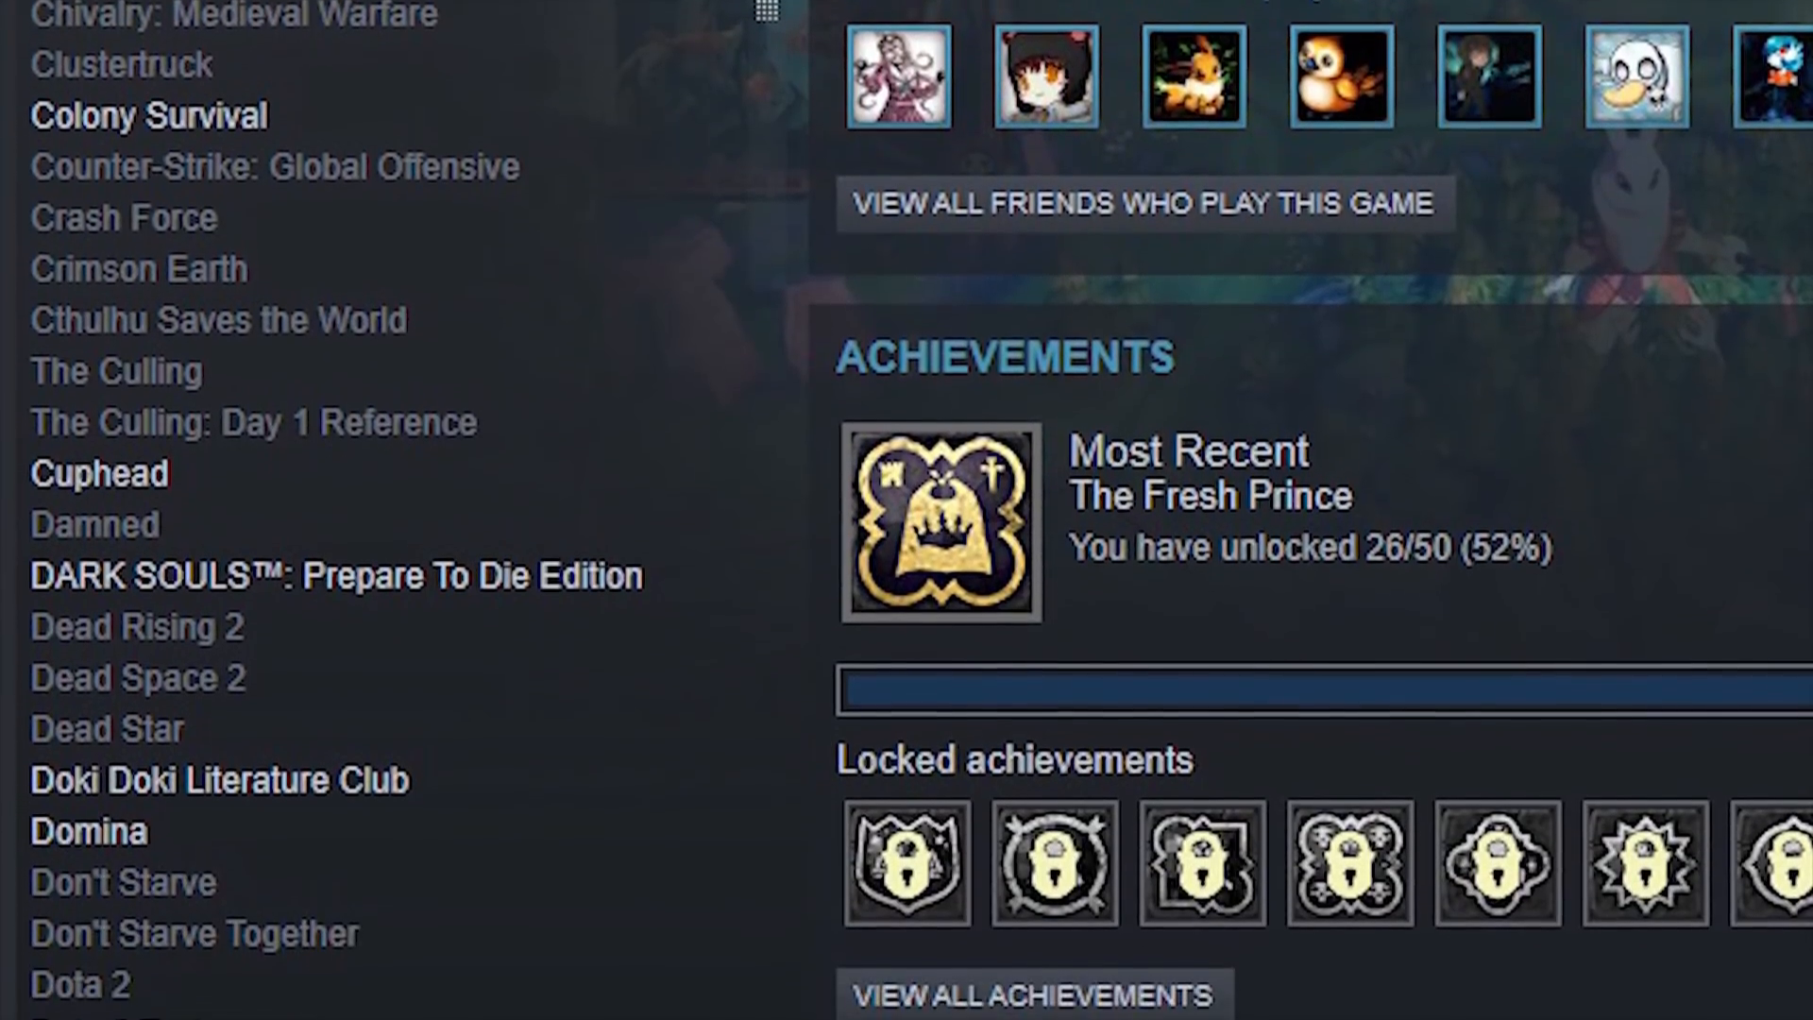
scroll(down, 3)
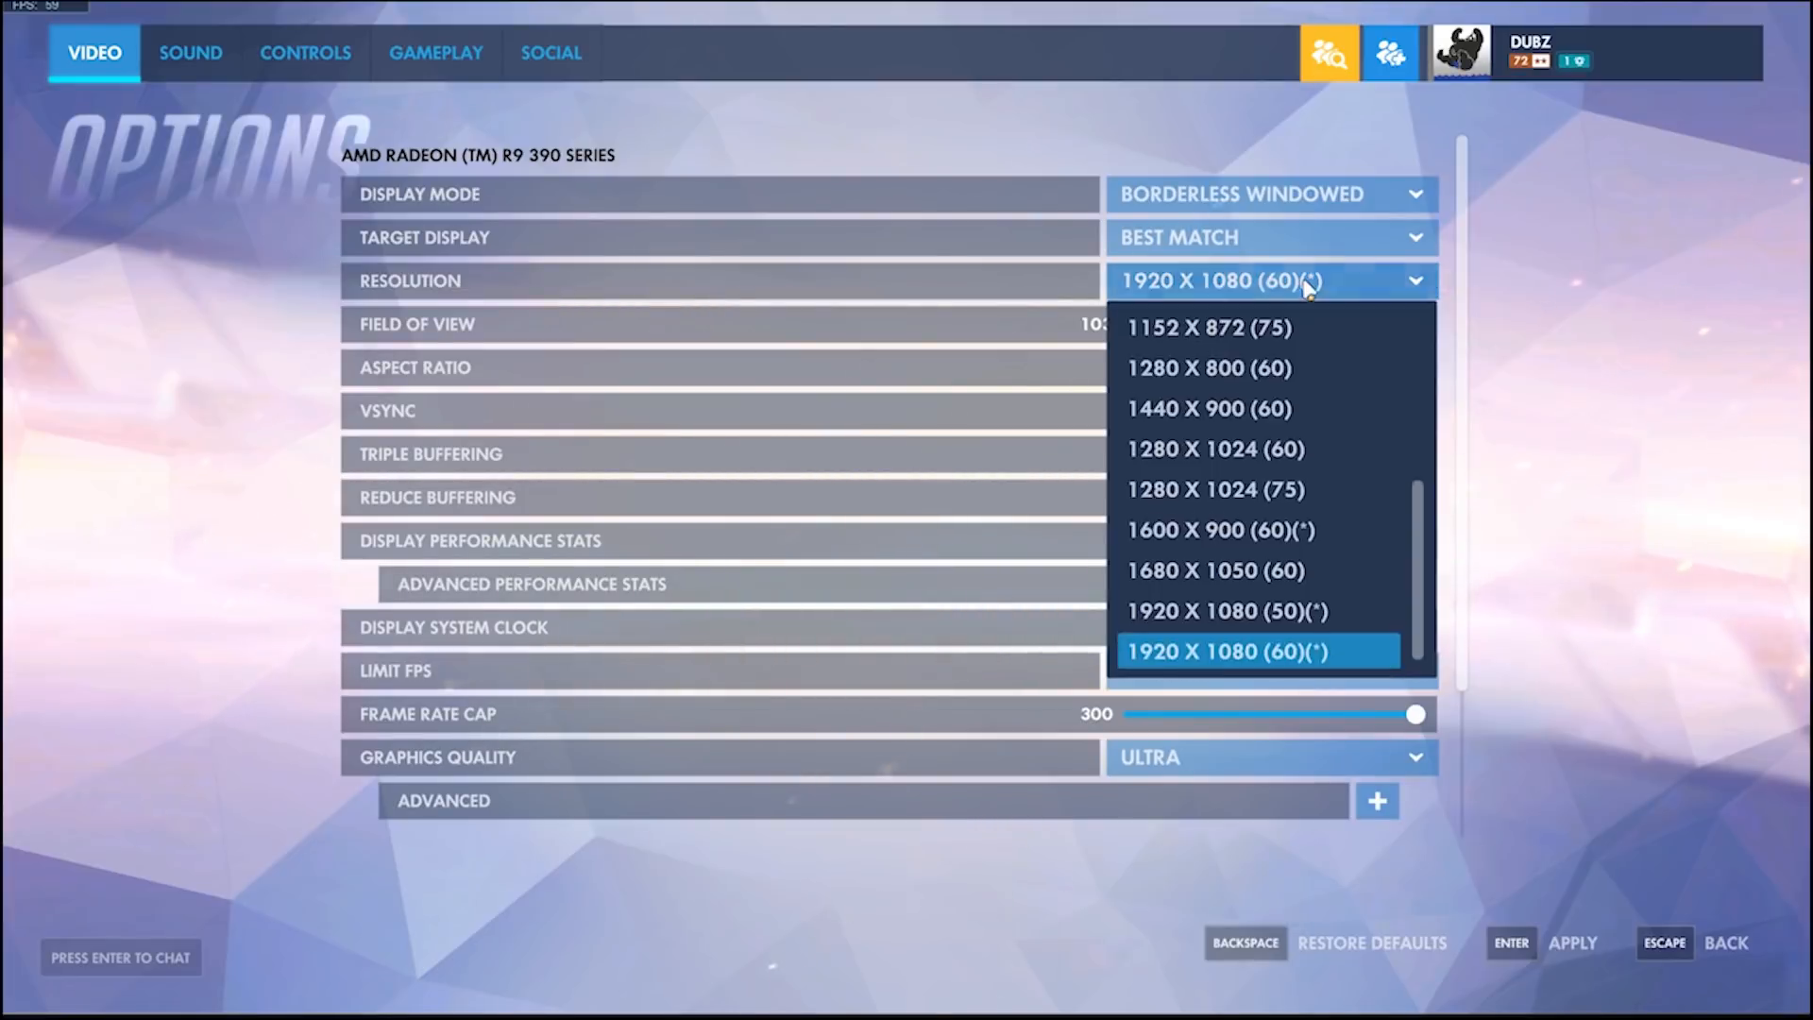
Keep 1920x1080 (60) resolution and lower Overwatch graphics quality from Ultra to High
click(1257, 651)
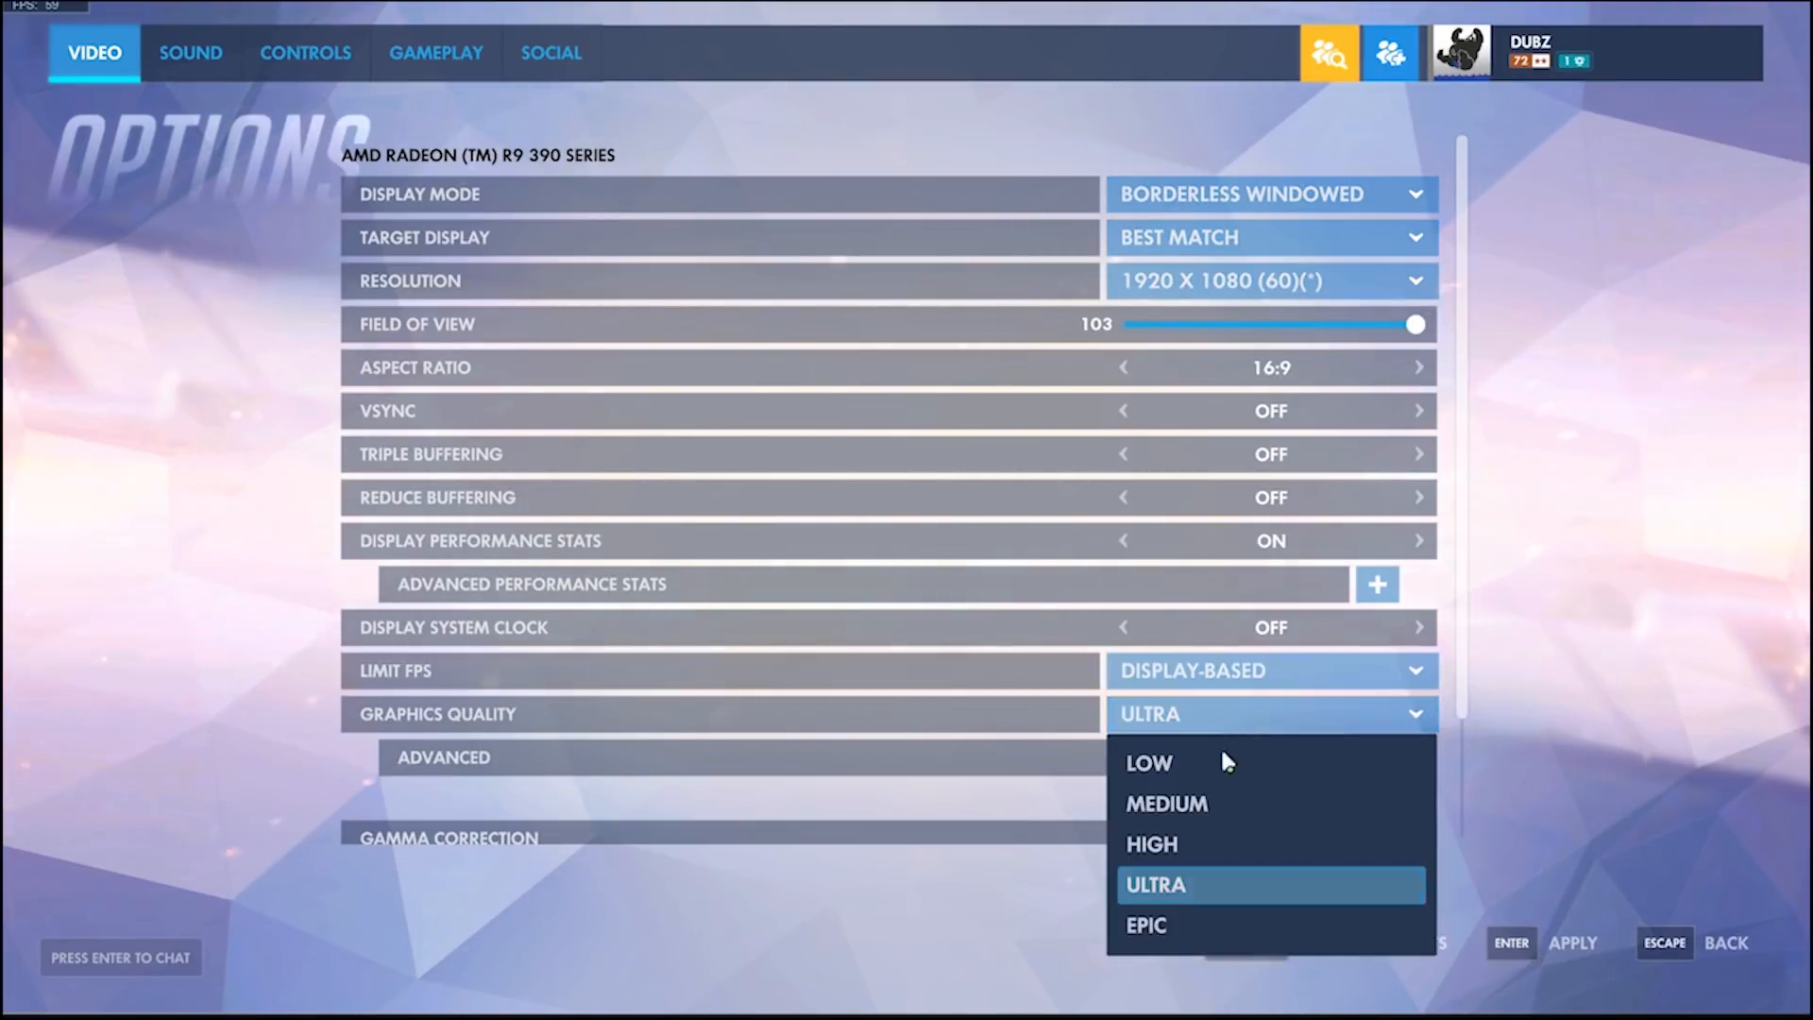
click(1152, 843)
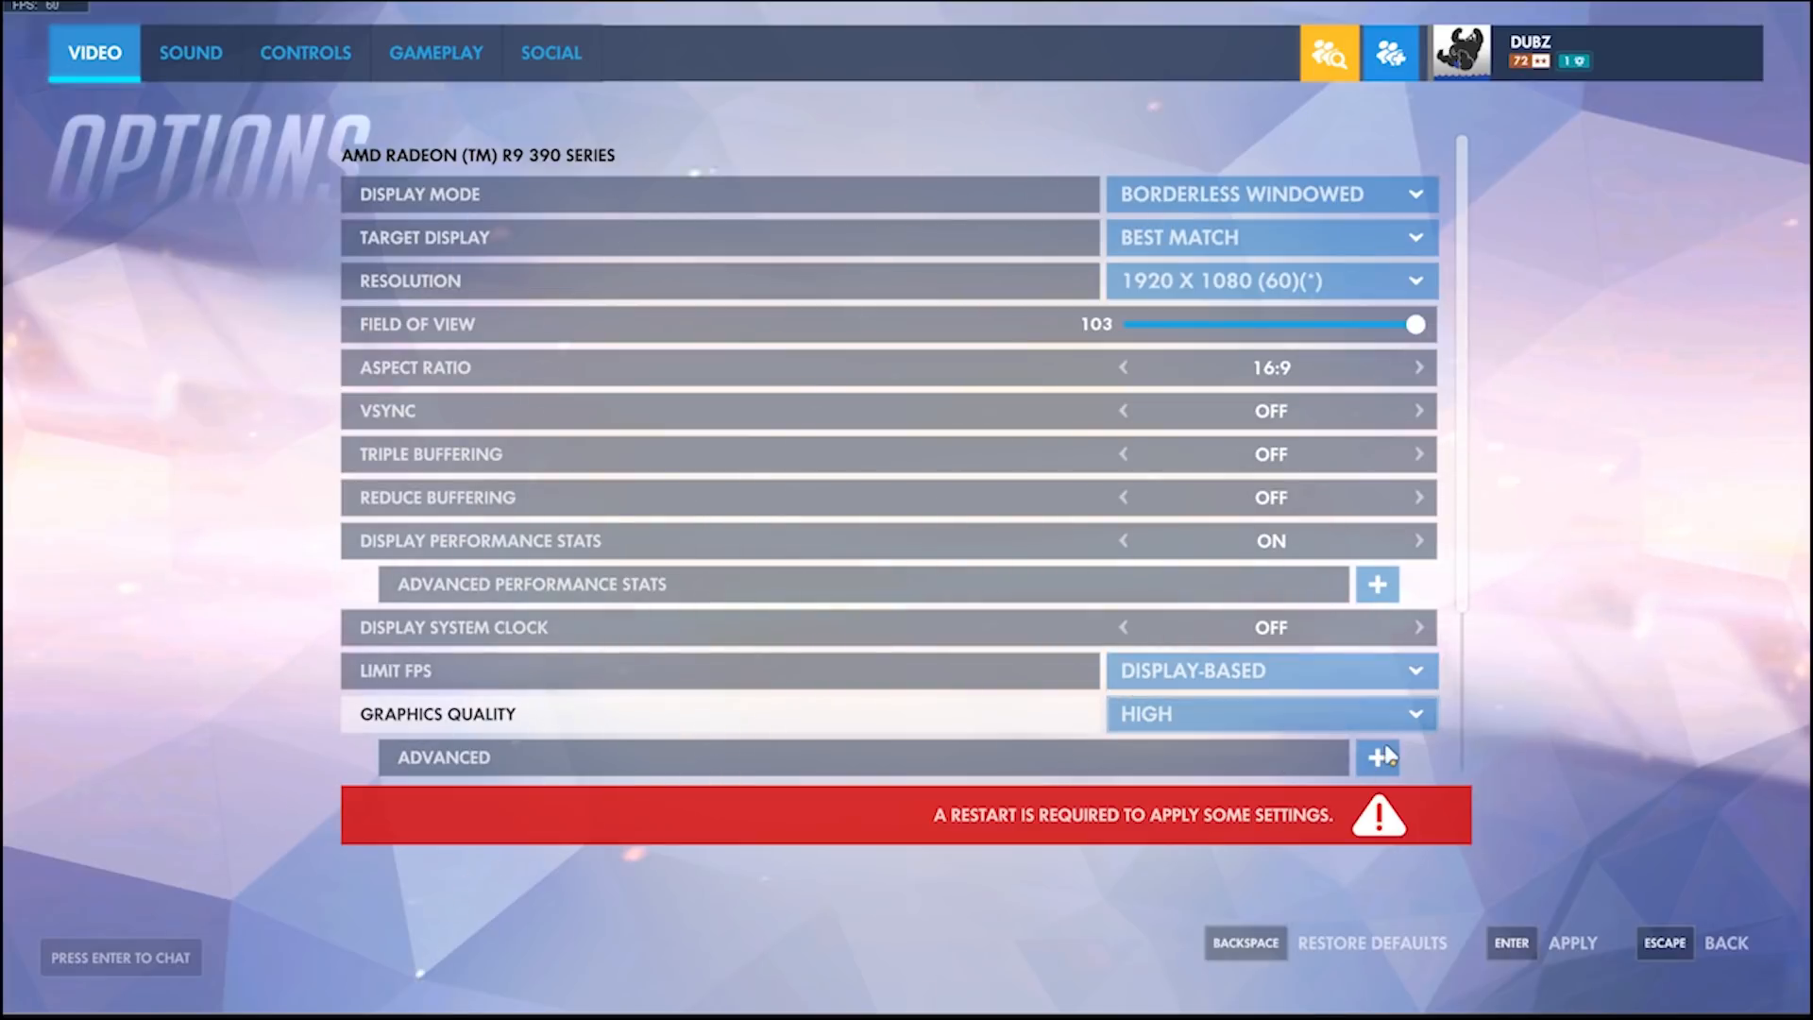
click(1376, 757)
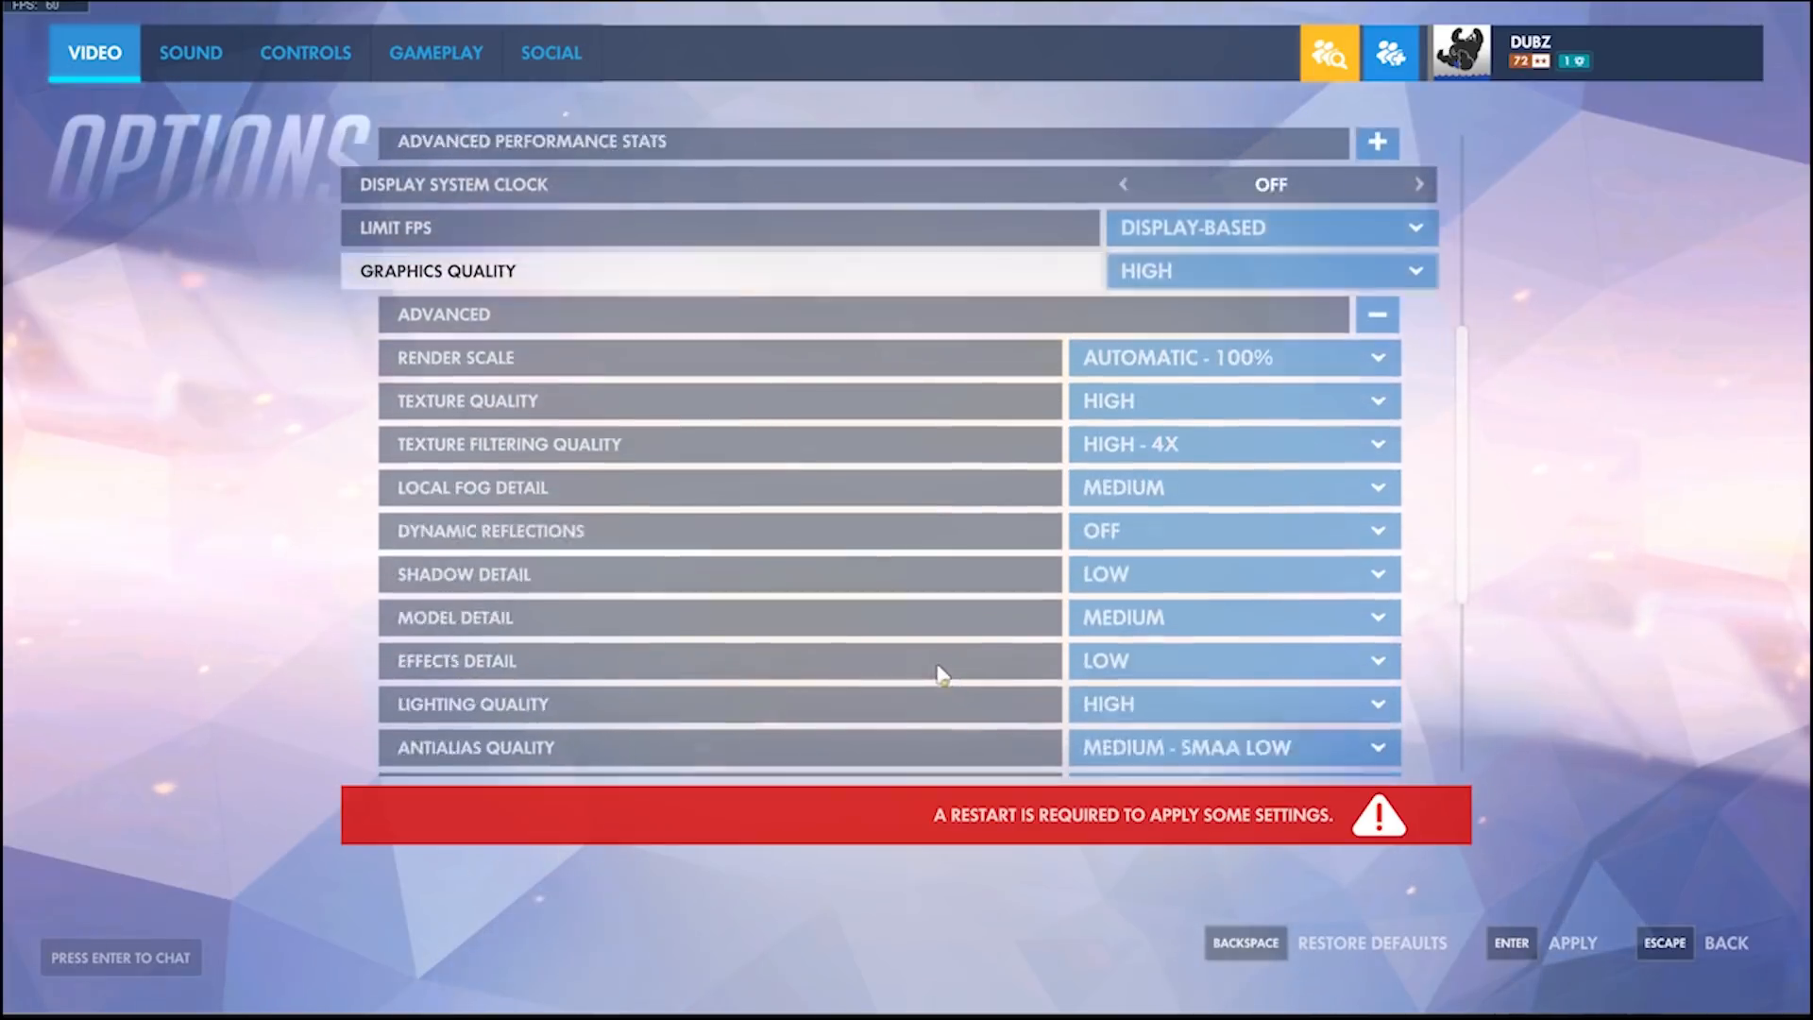
Keep texture filtering at High - 4X and scroll through the advanced graphics options
click(1231, 299)
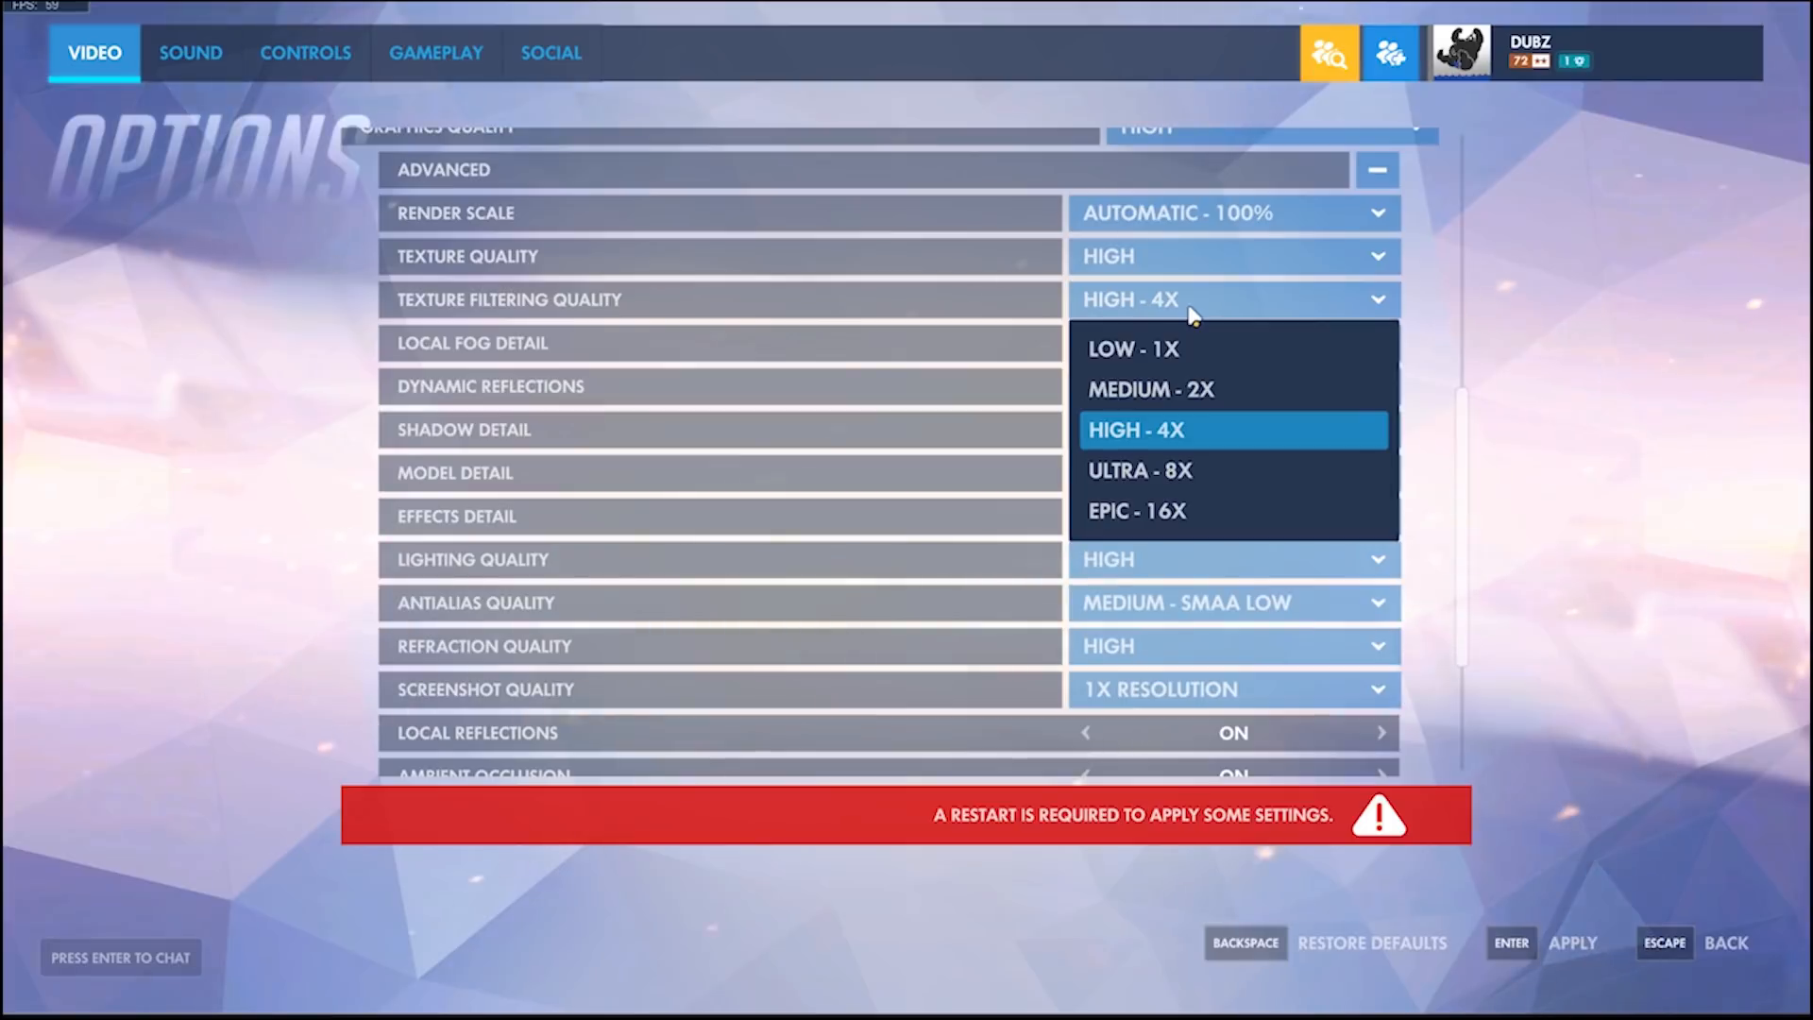
click(1135, 429)
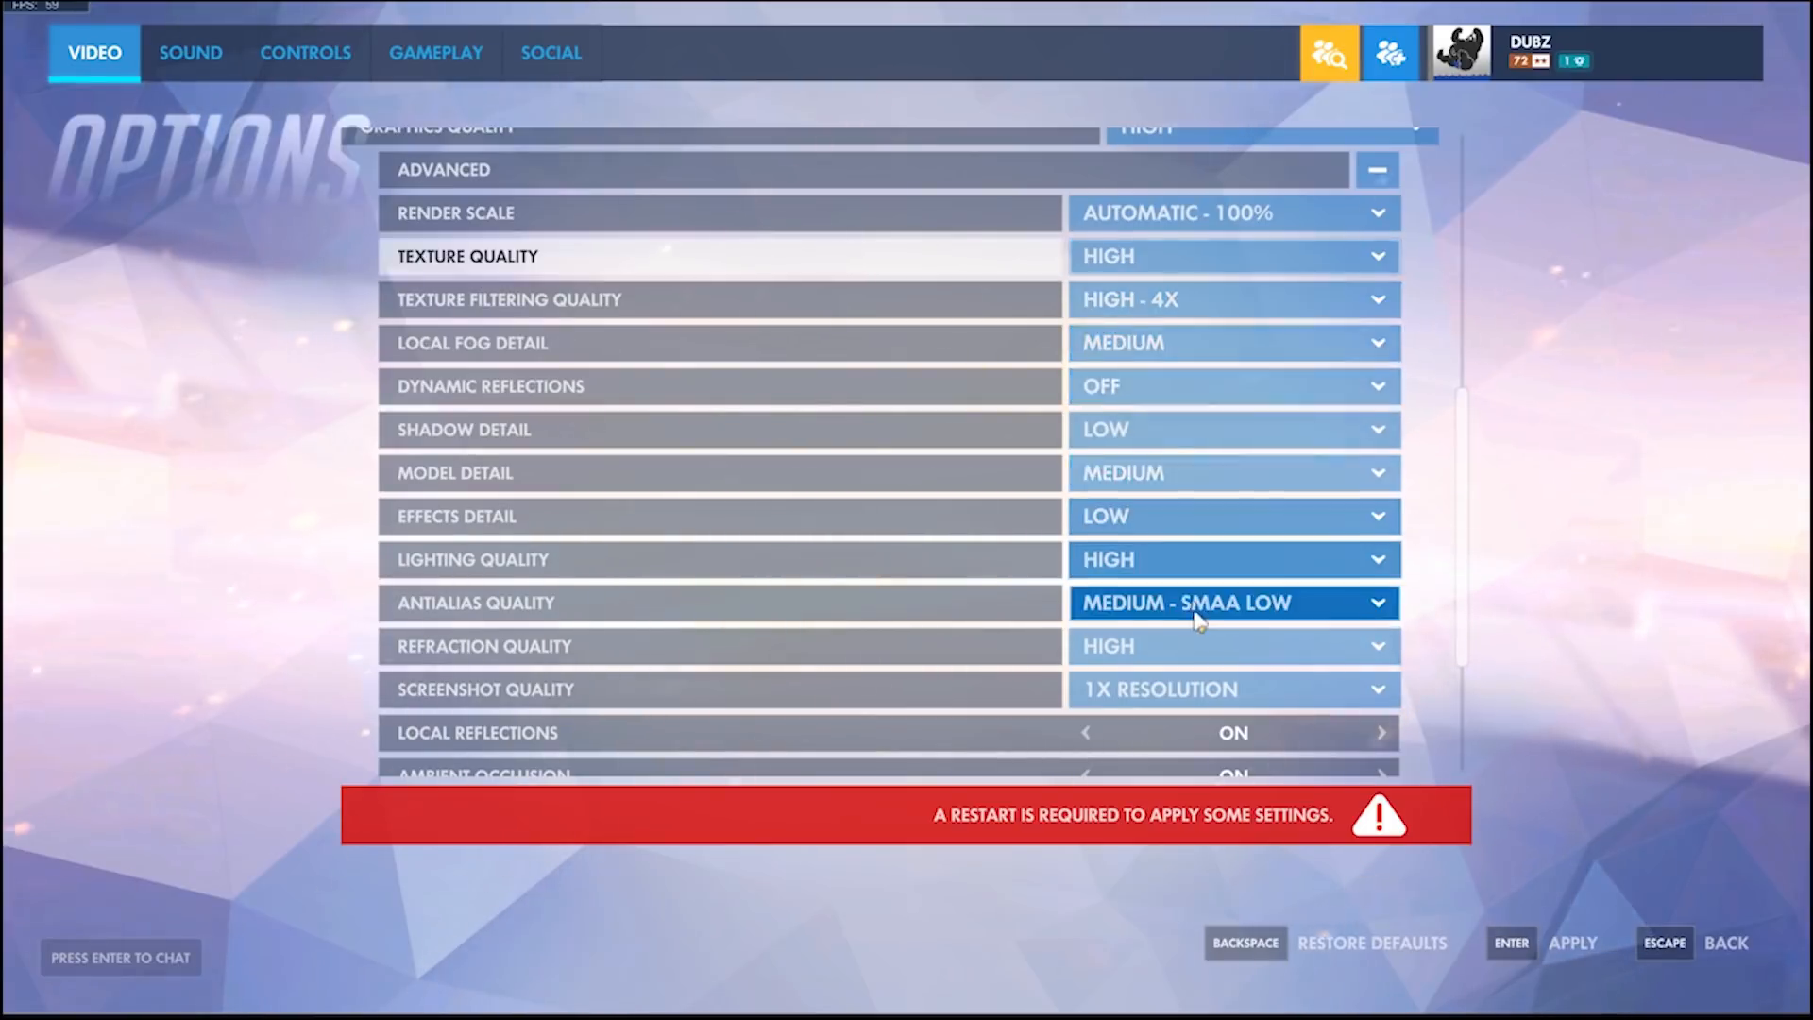
scroll(up, 3)
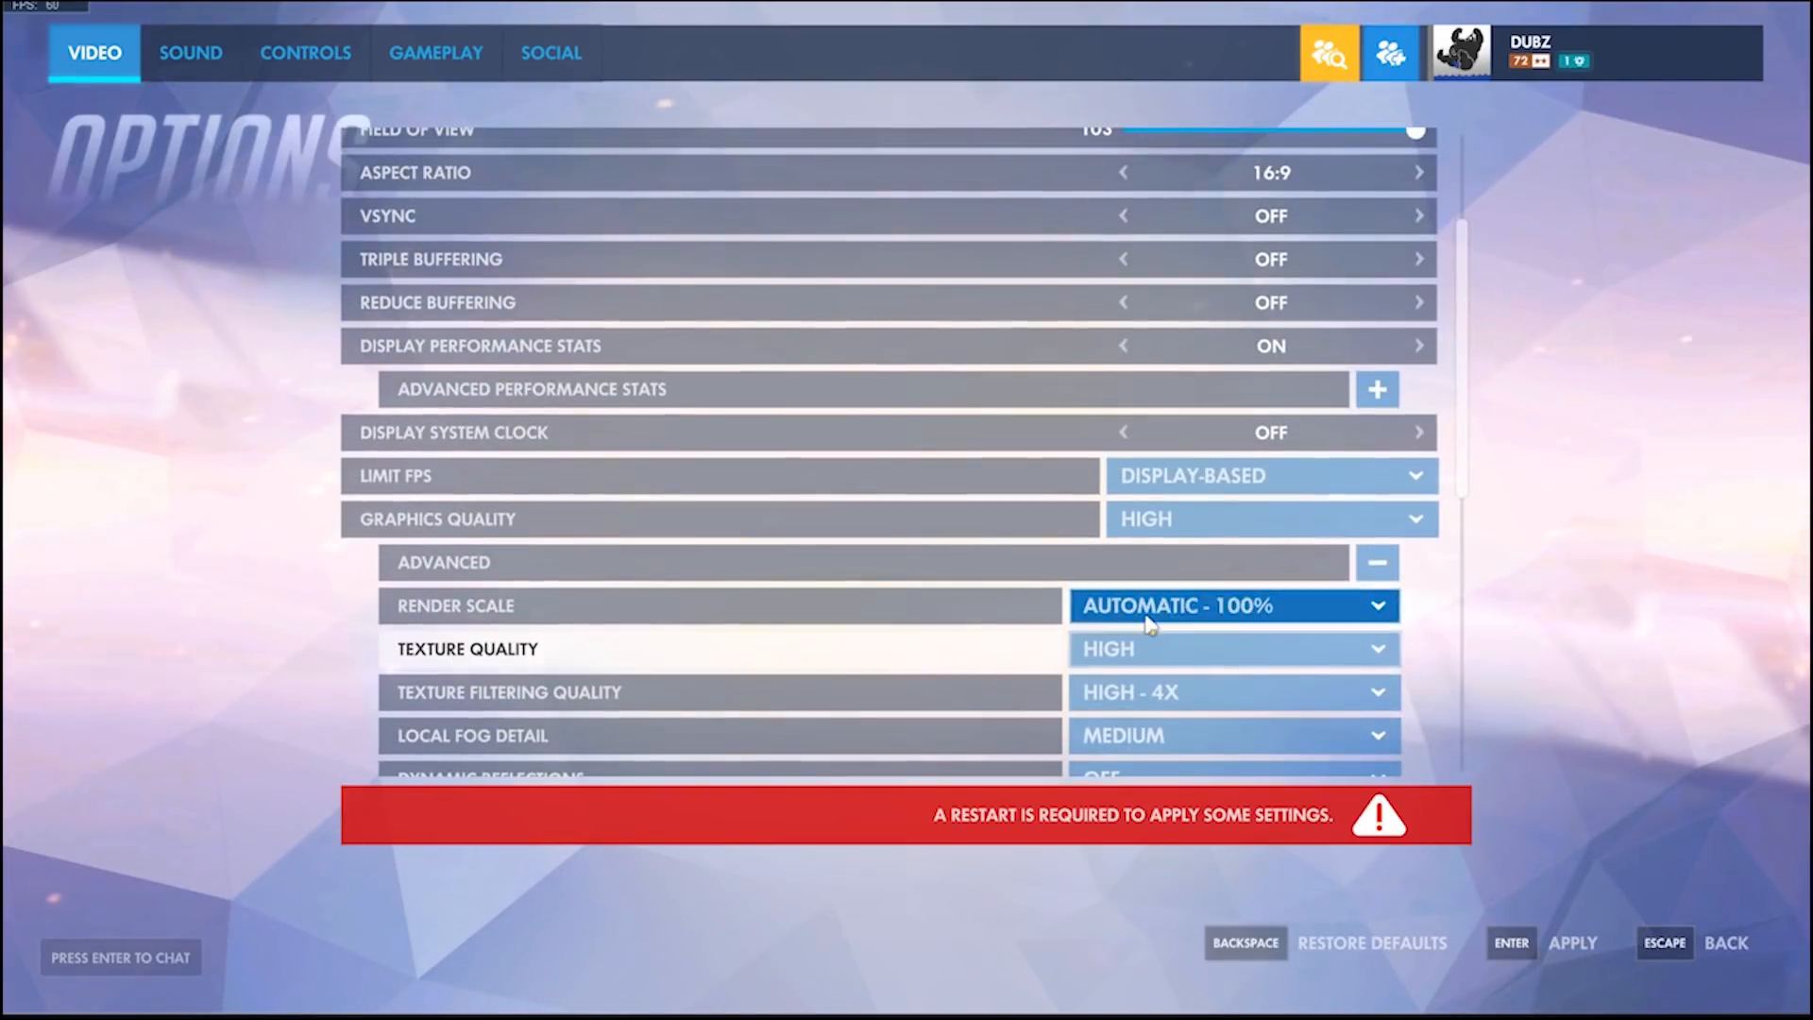
scroll(up, 3)
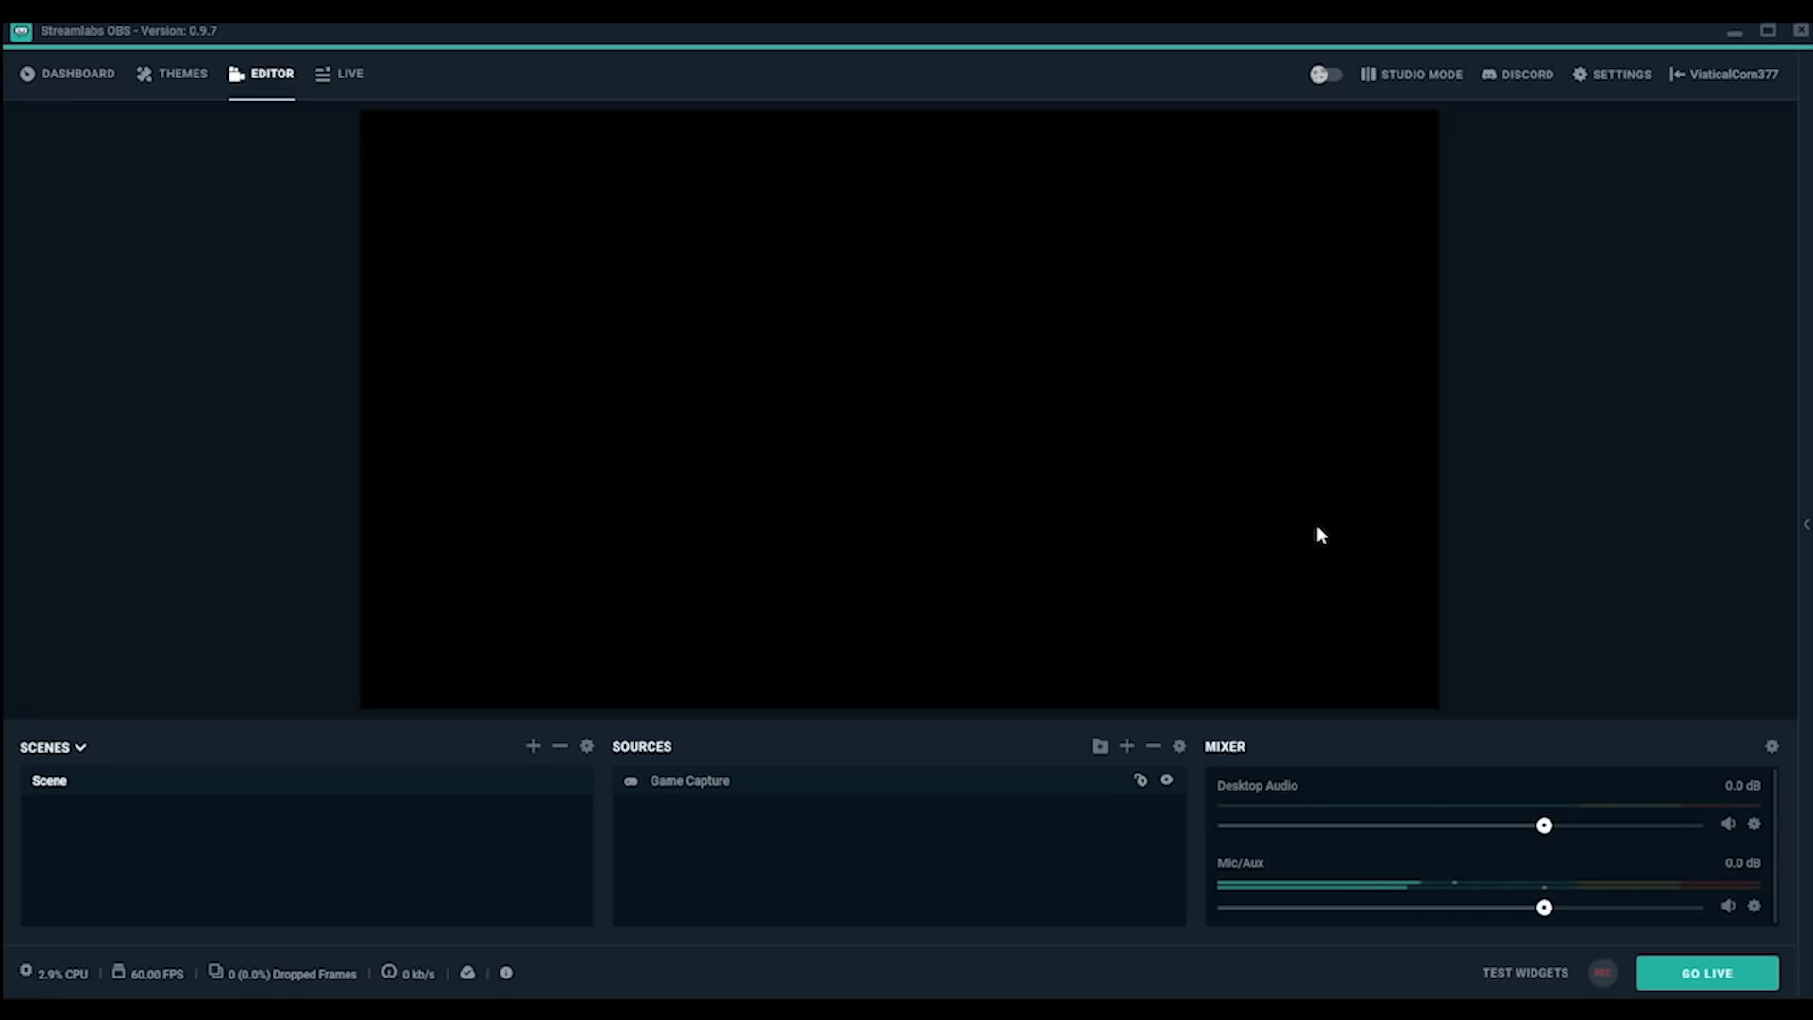
Review the Output settings' streaming encoders, Software (x264) and AMD, at 3500 bitrate
click(1620, 74)
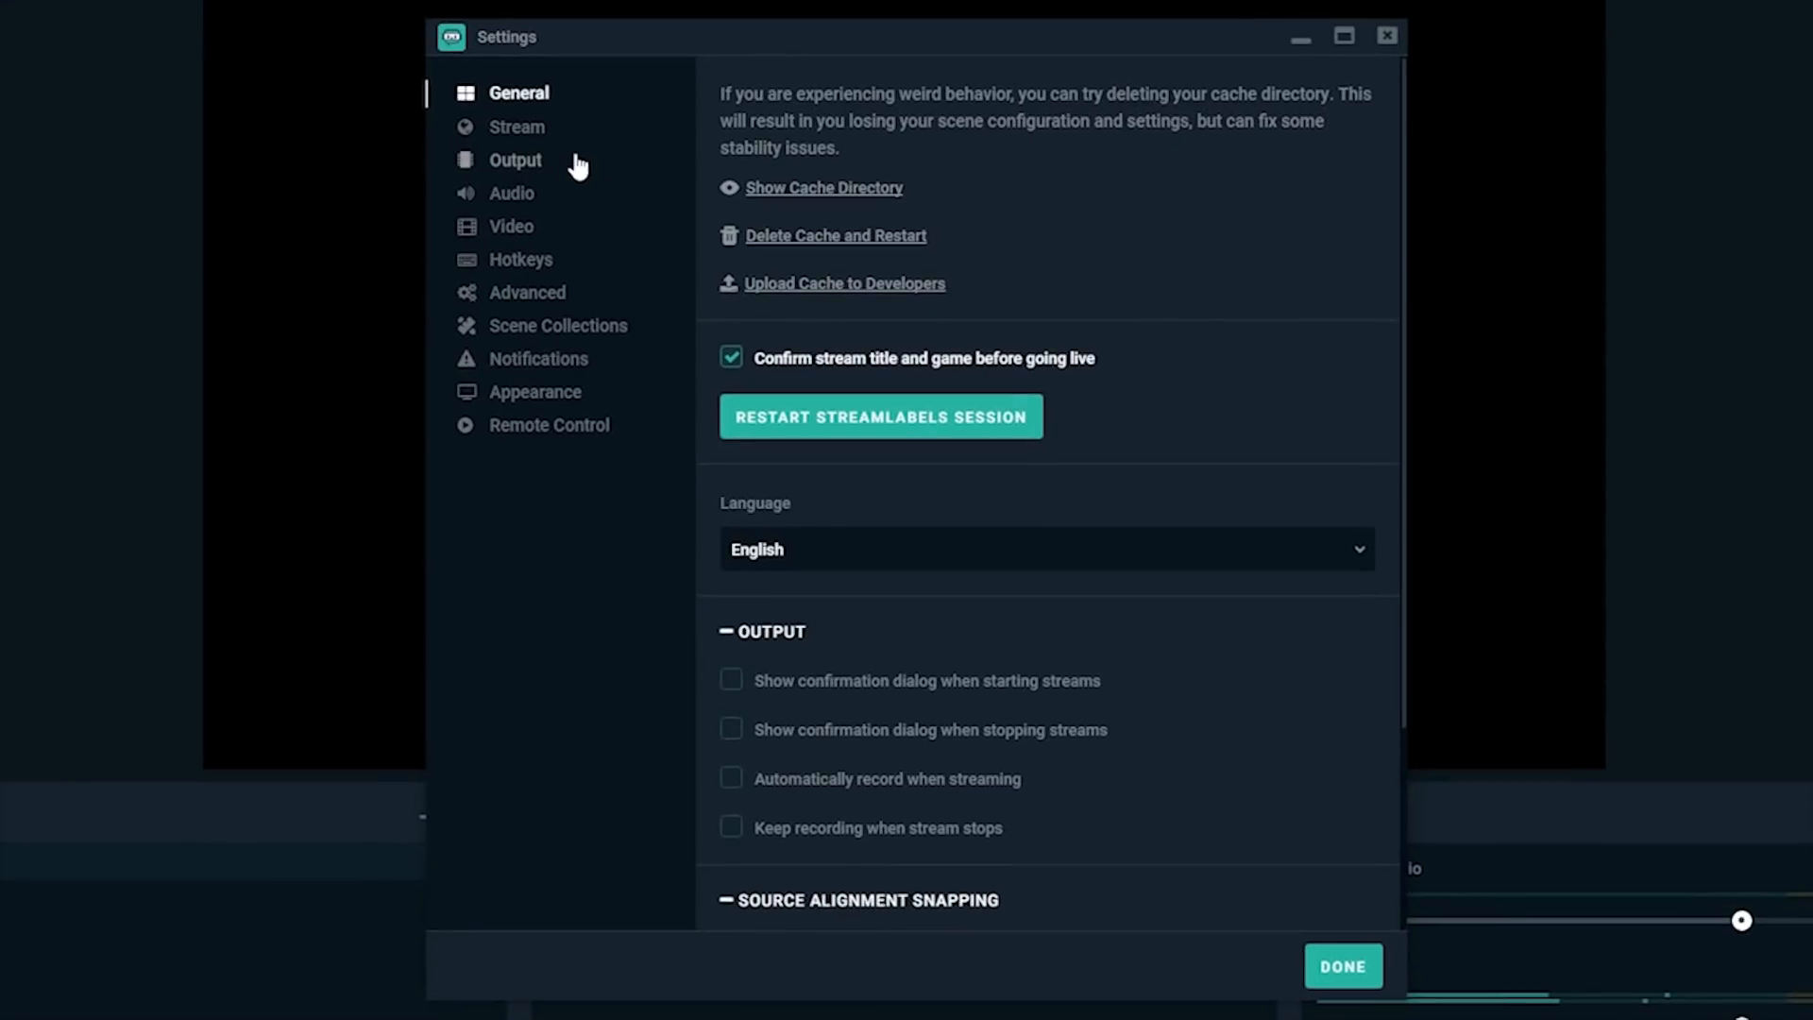
click(516, 159)
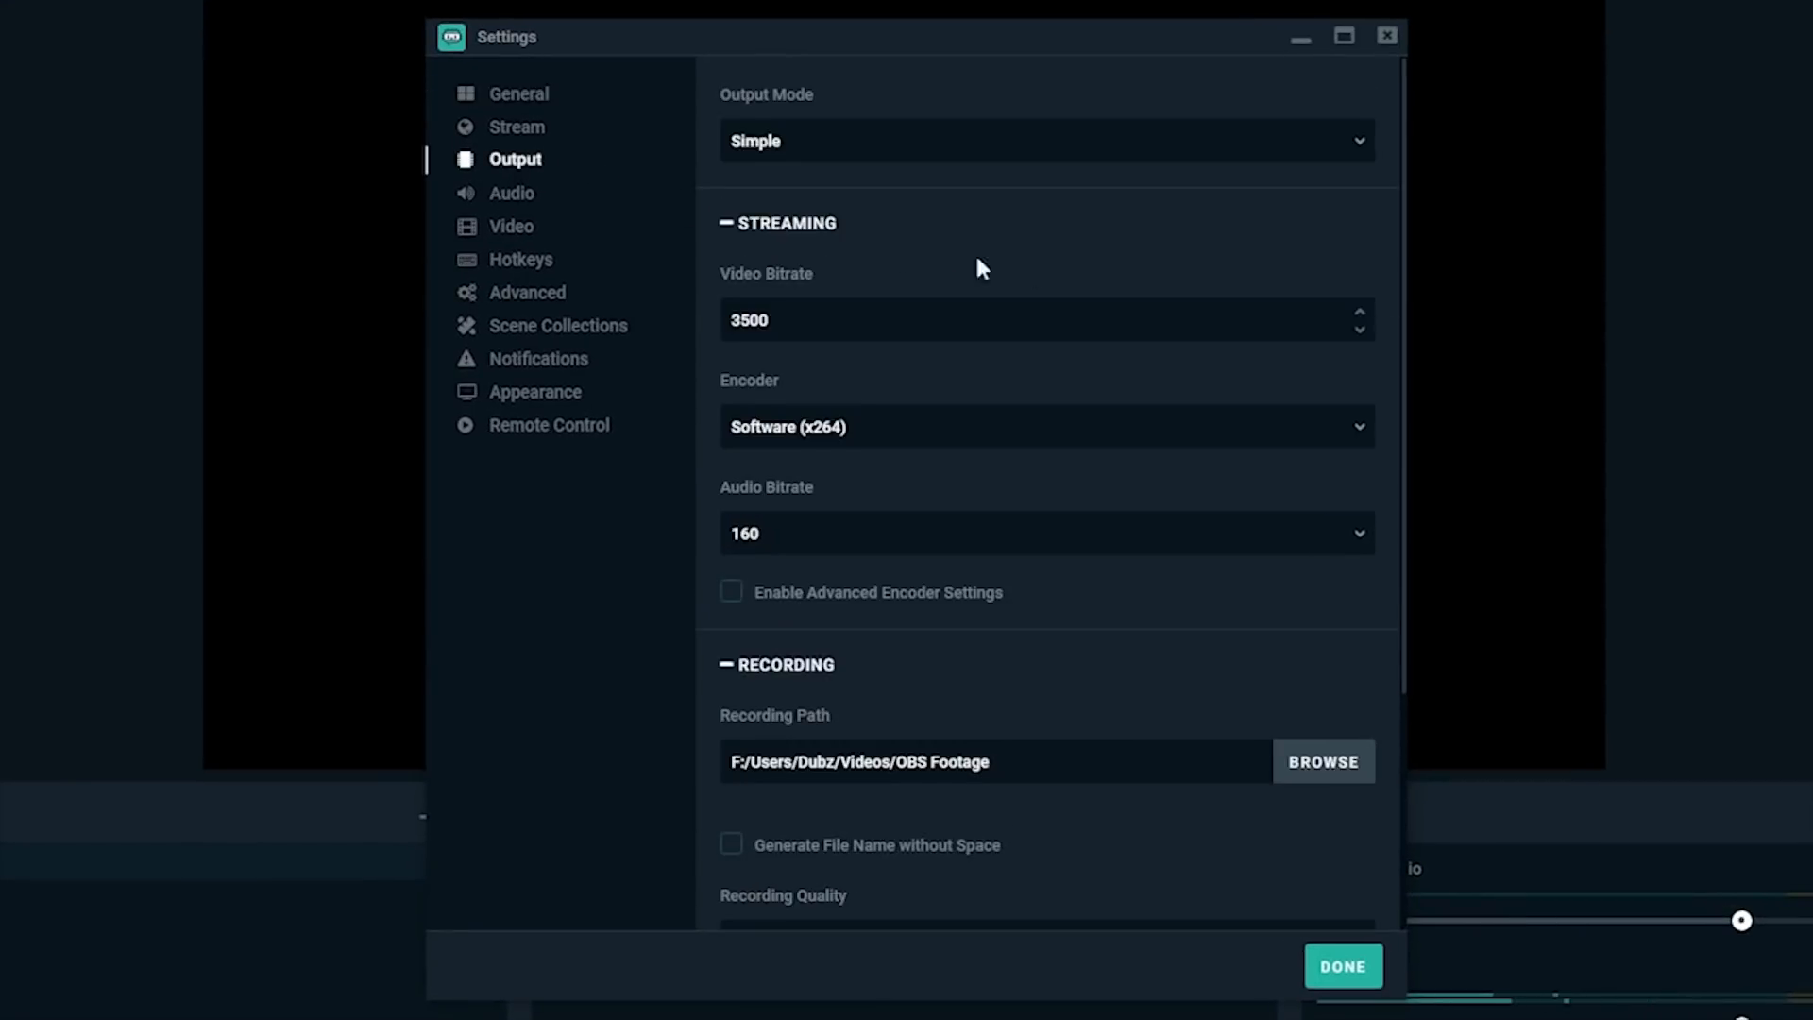
click(1041, 427)
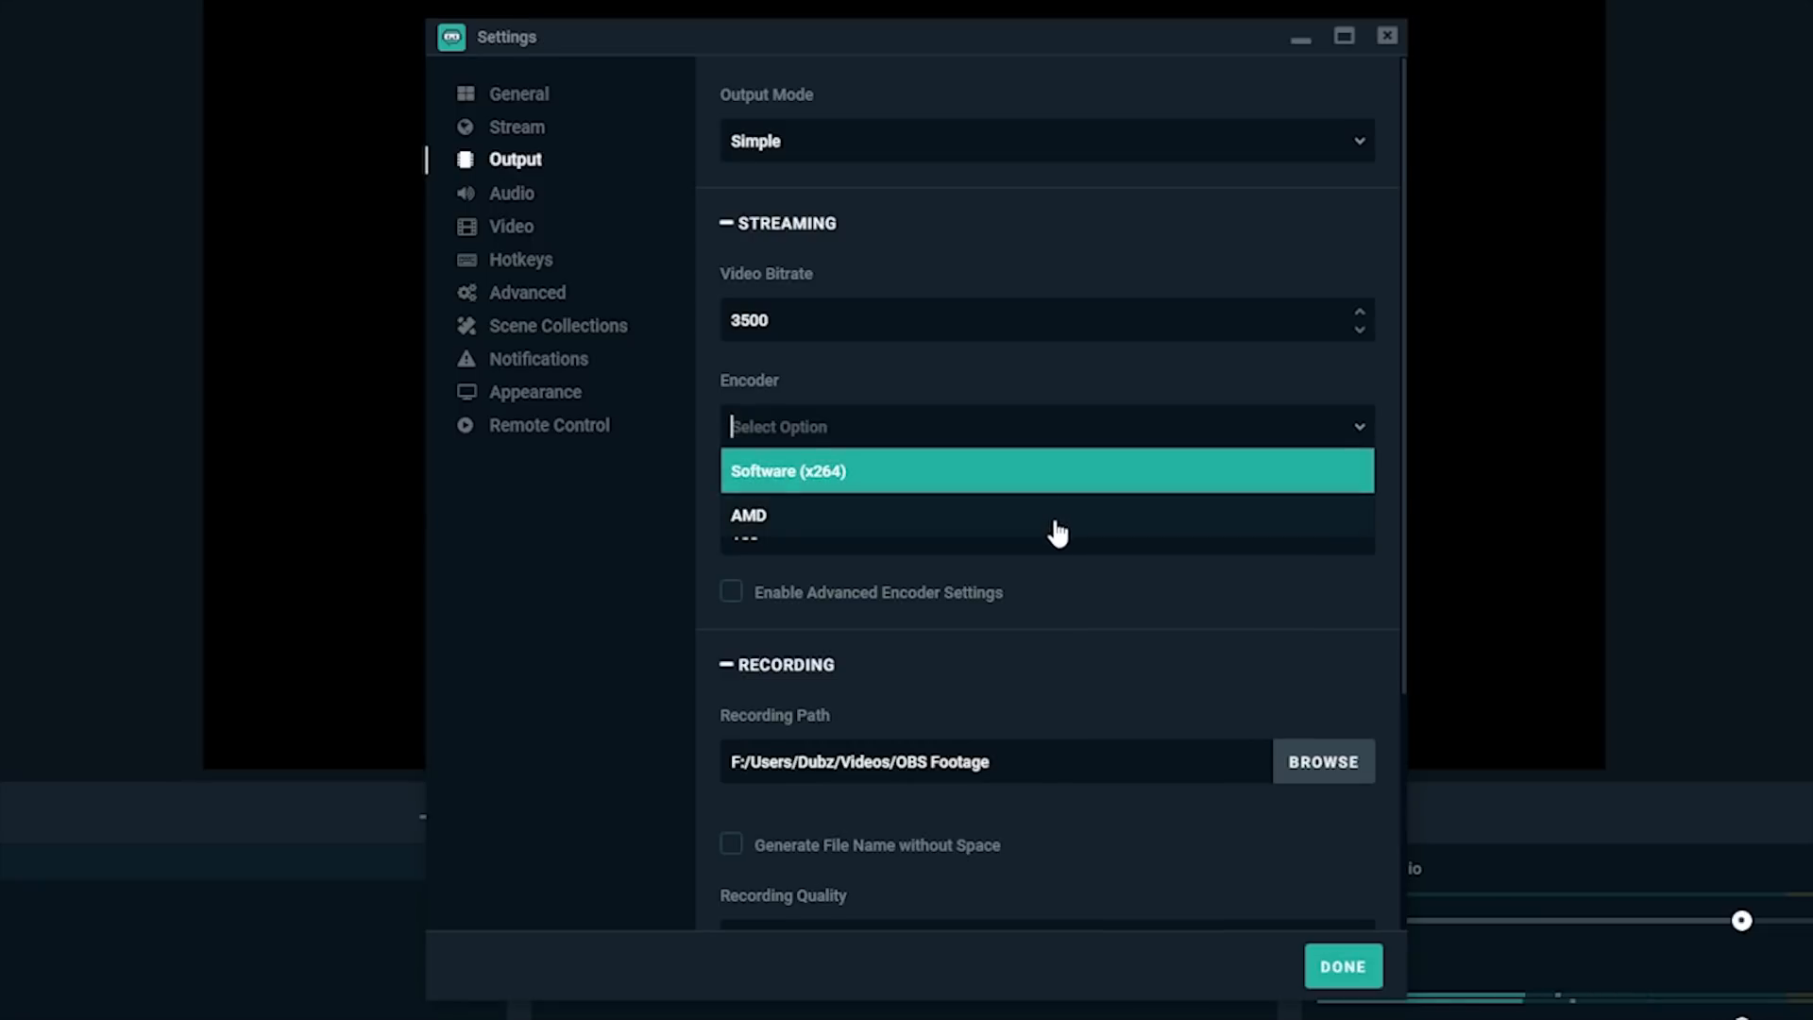
click(1340, 965)
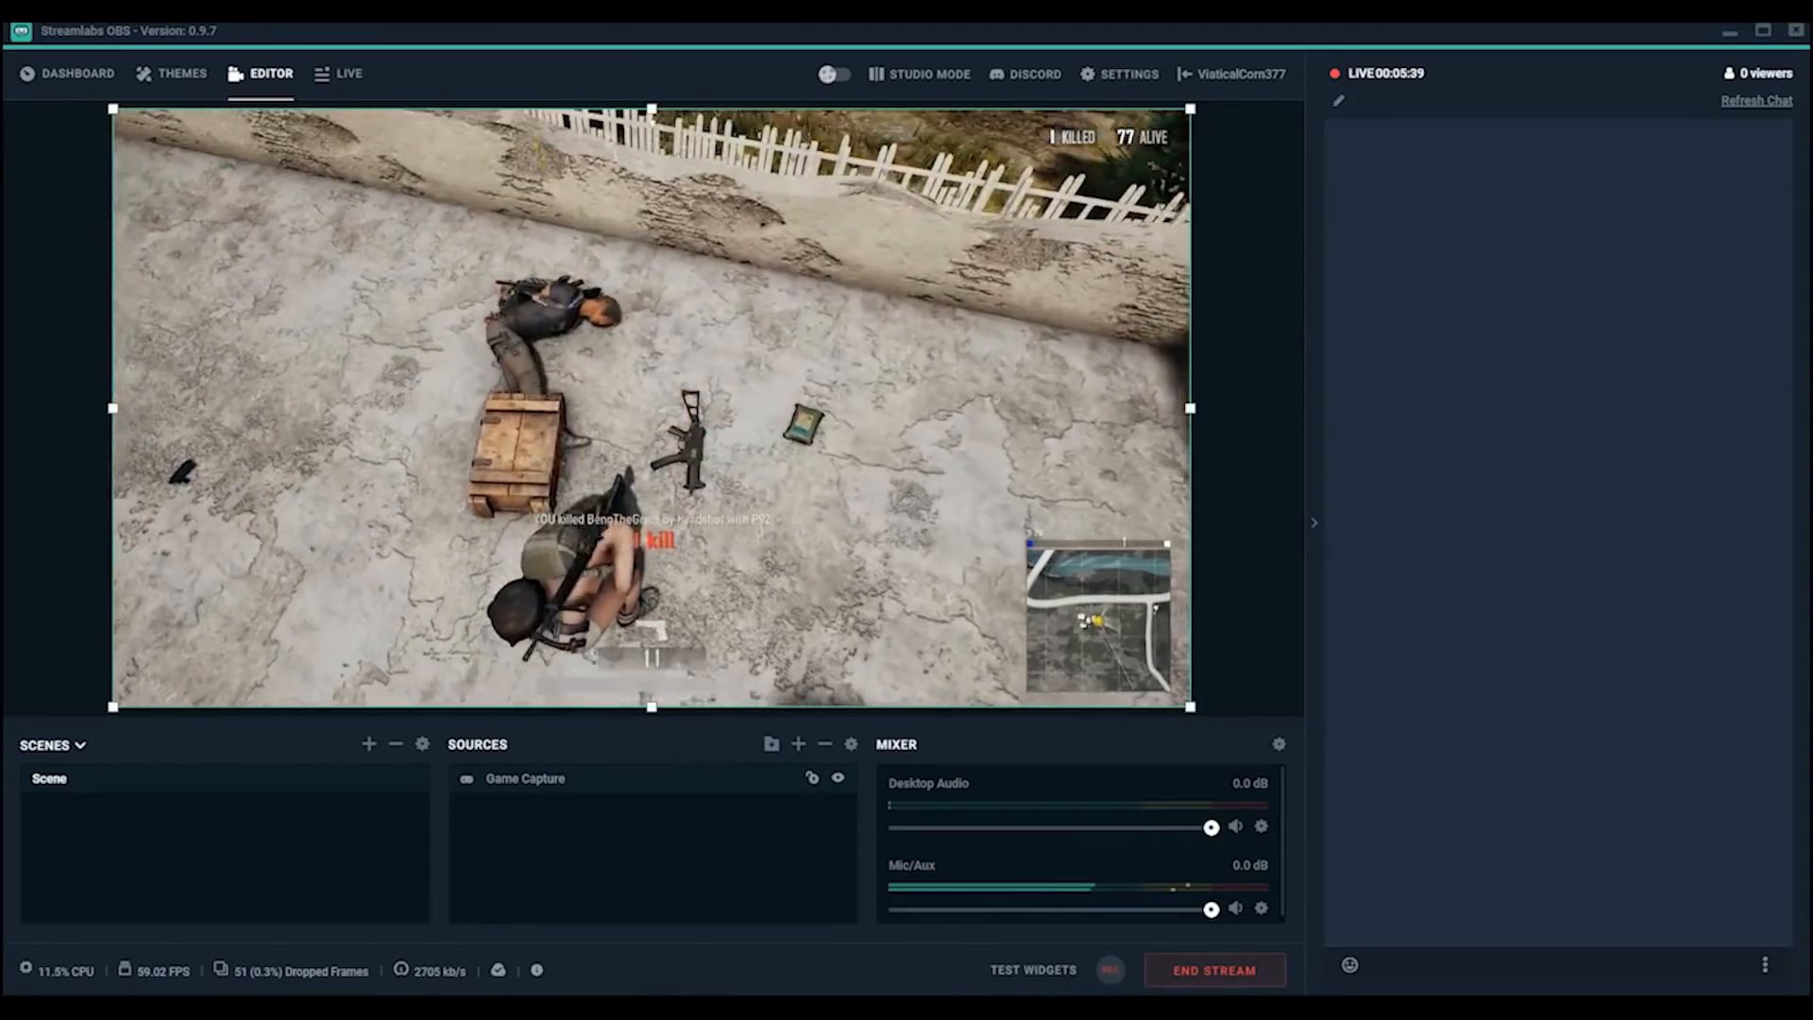
List the server locations for the Mixer.com - FTL service, currently Auto (Recommended)
click(1127, 74)
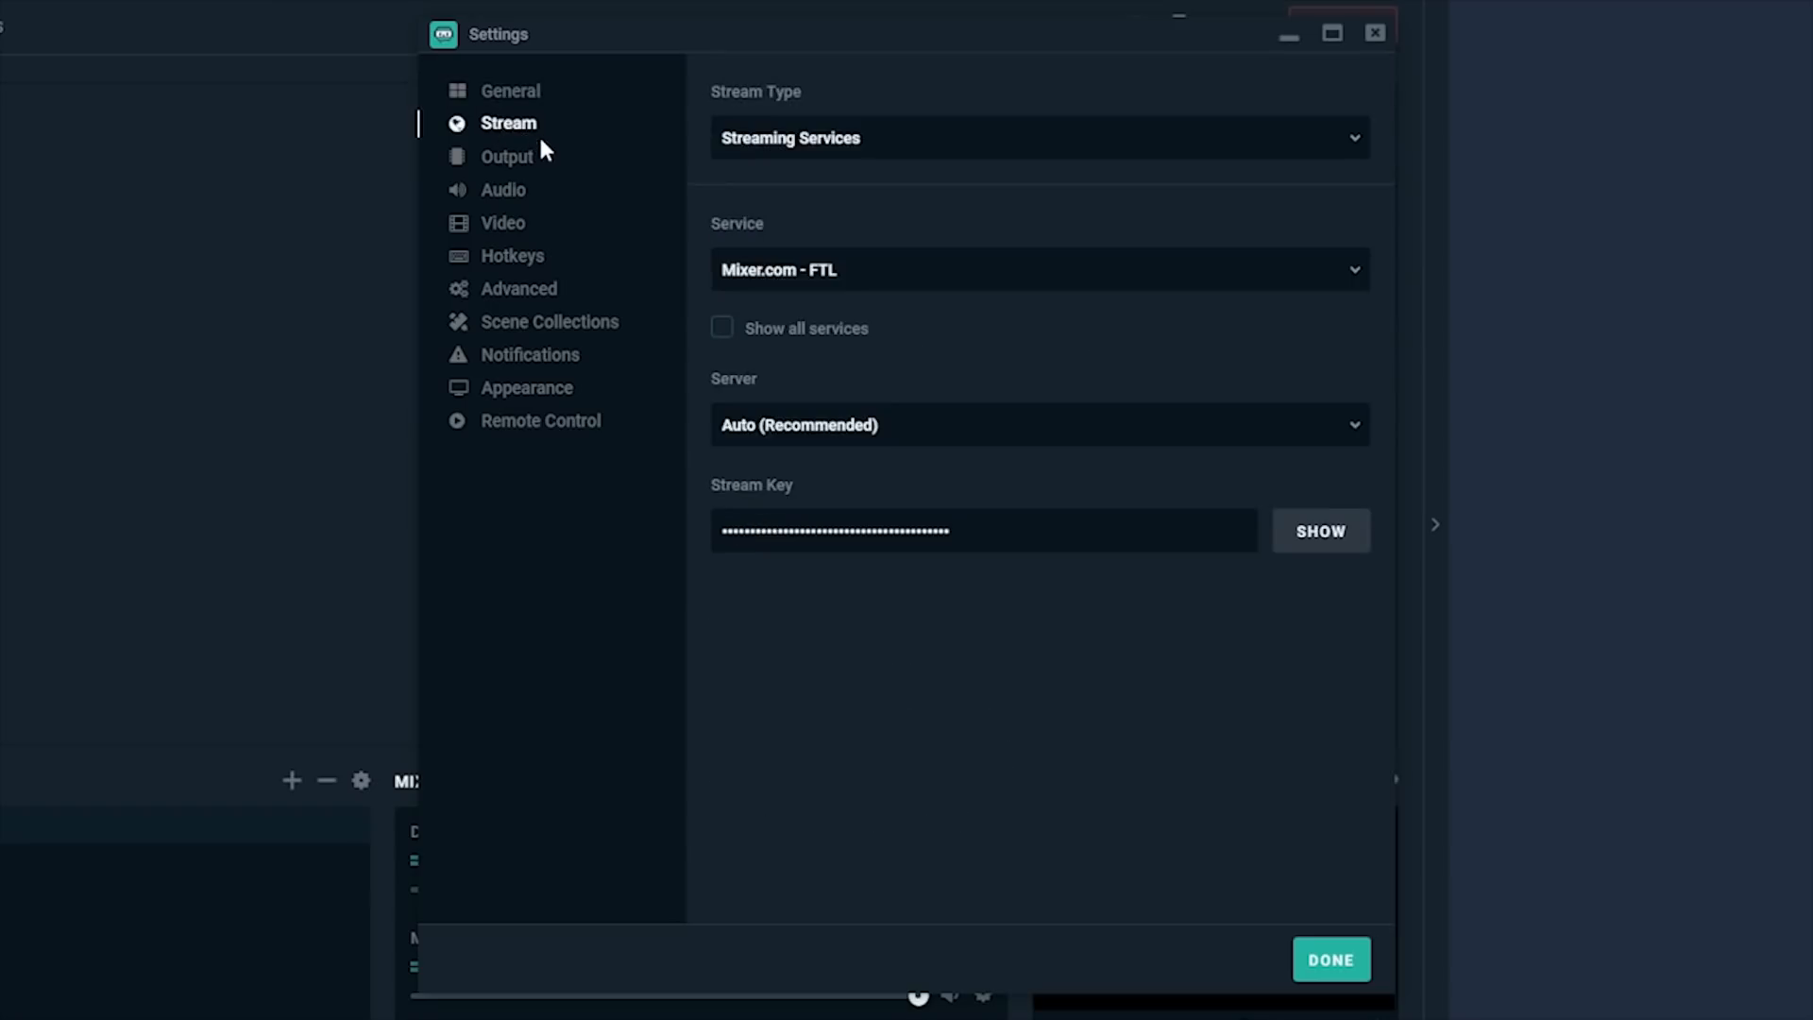
click(1035, 424)
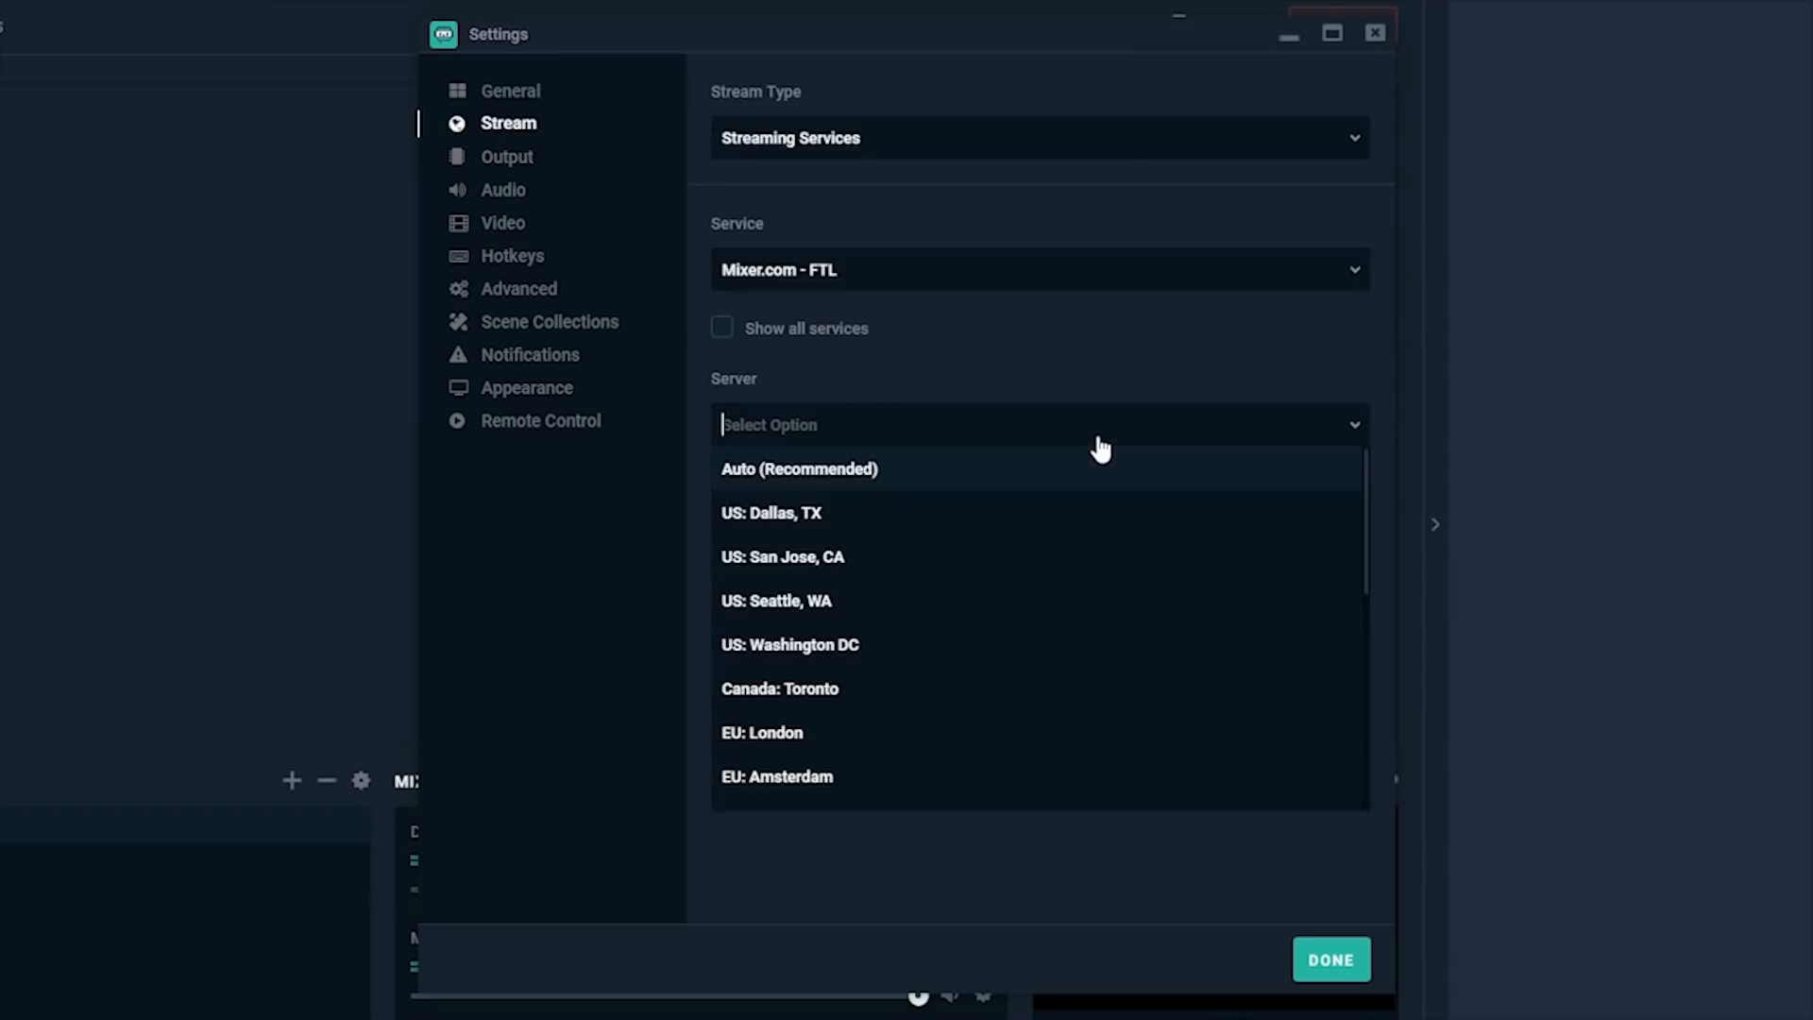
mouse_move(1093, 513)
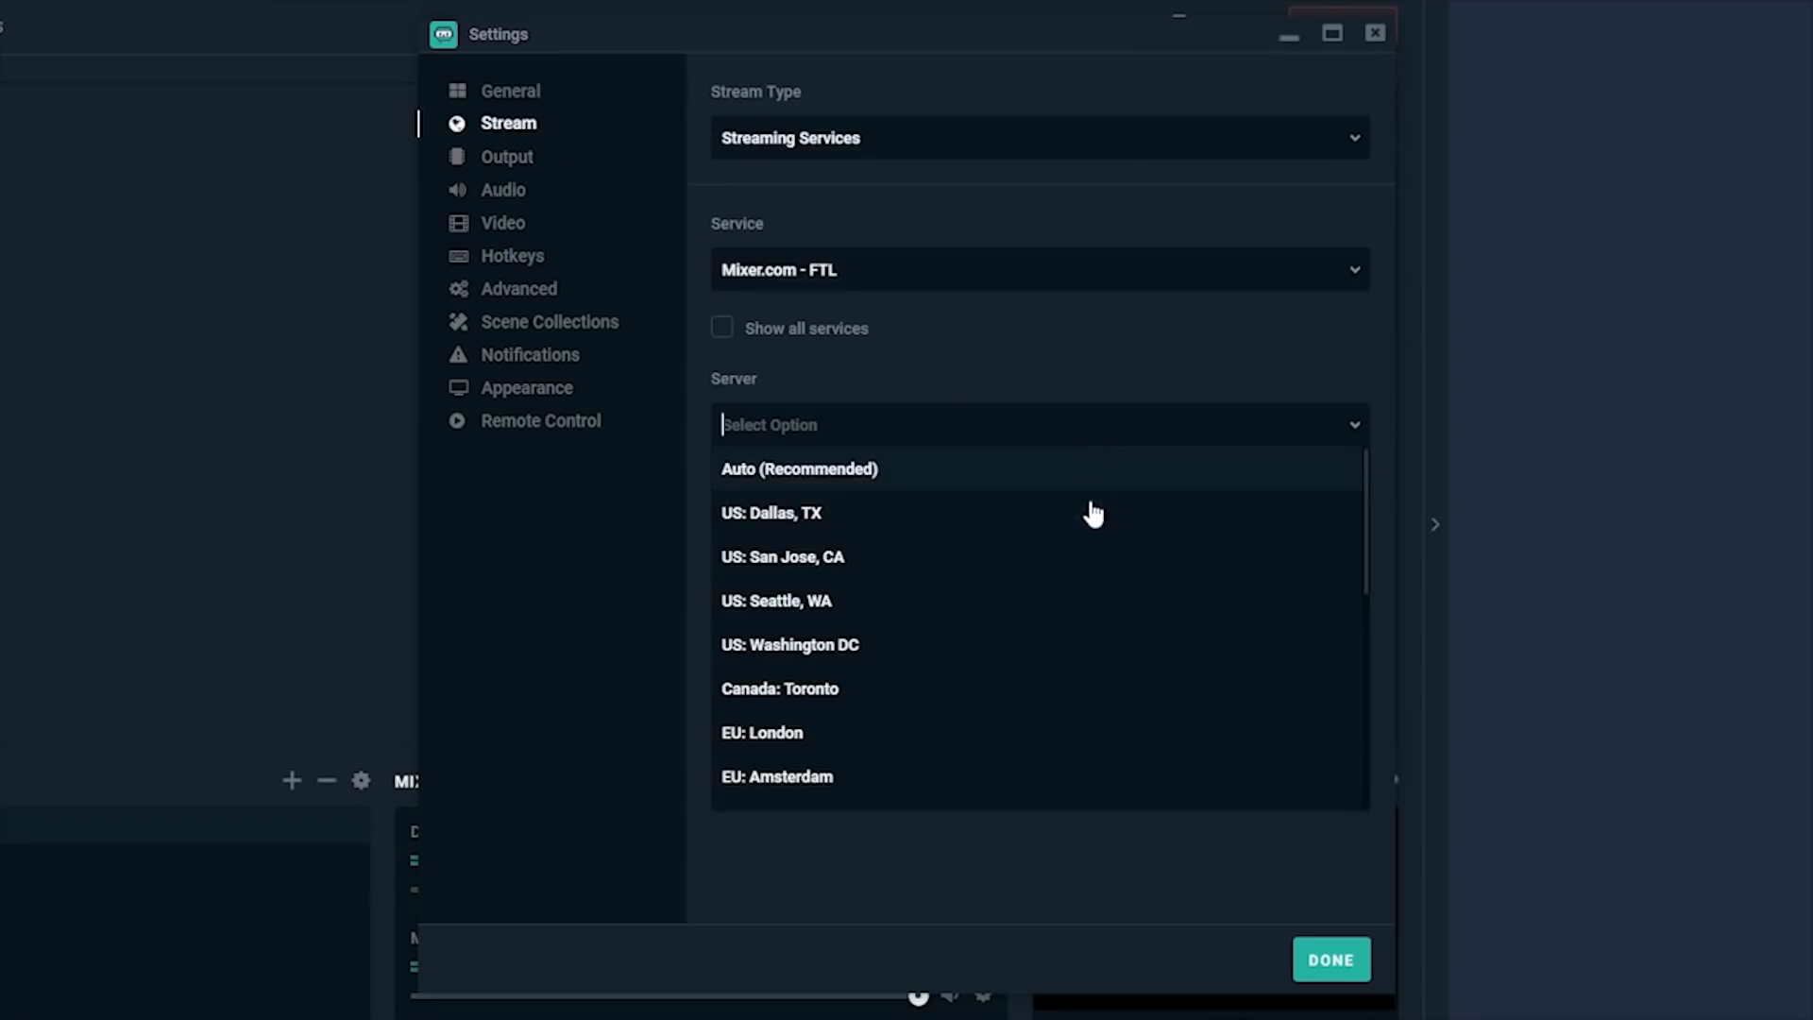